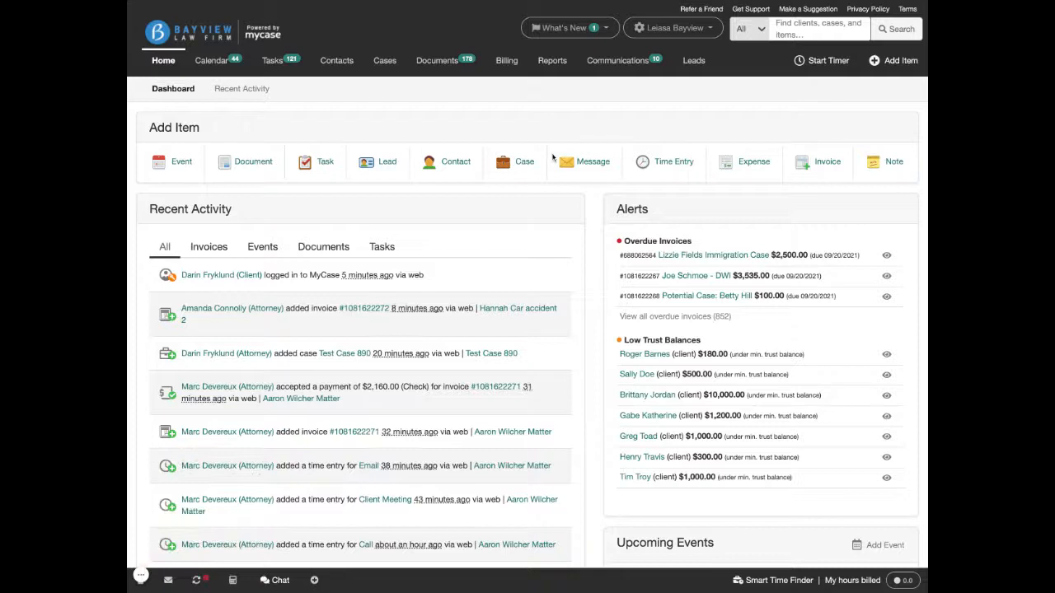
Step: Open the Leads tab to show the Manage Pipeline board
{"action": "left_click", "coordinate": [693, 60]}
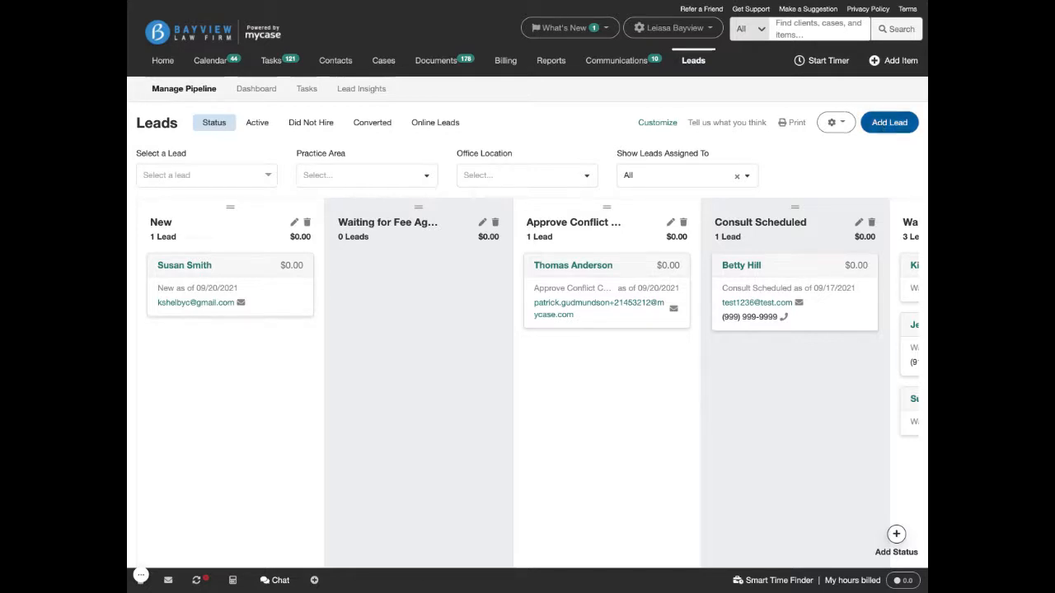
Step: Add a new lead, keeping Advertisement as its referral source
{"action": "left_click", "coordinate": [889, 122]}
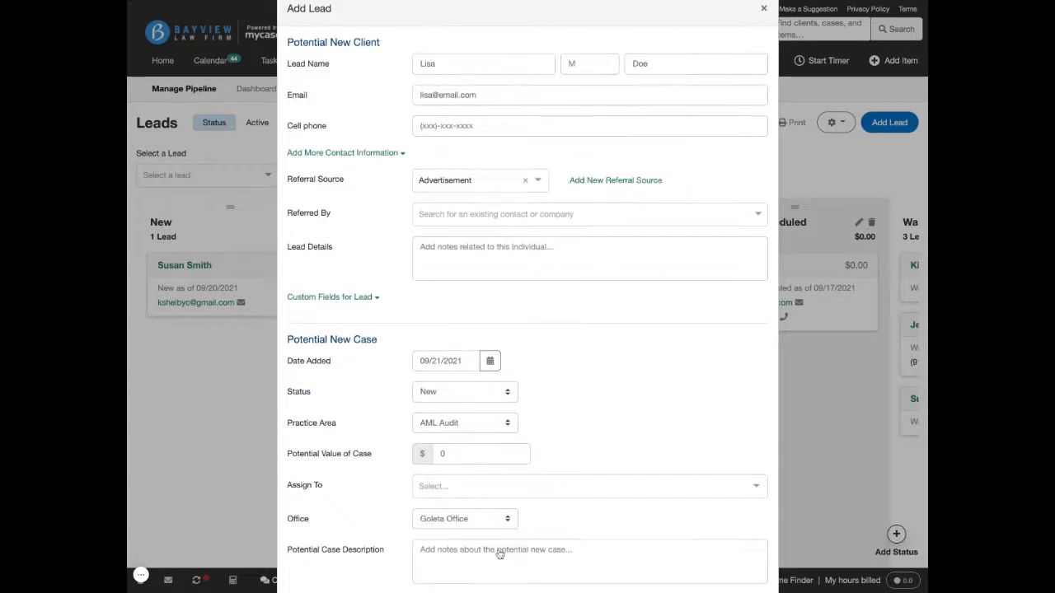
{"action": "mouse_move", "coordinate": [621, 445]}
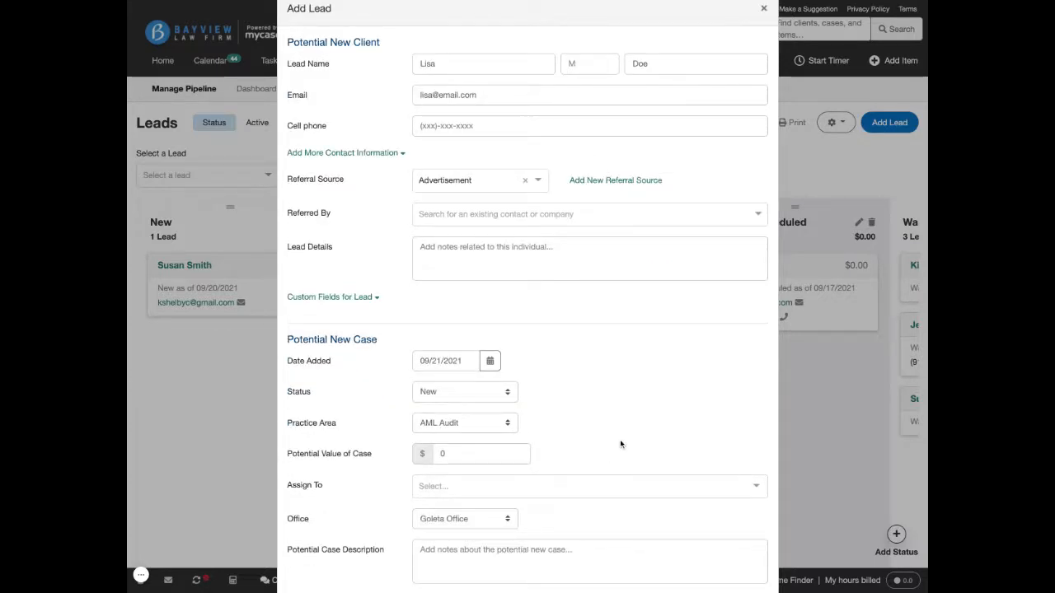
{"action": "left_click", "coordinate": [536, 180]}
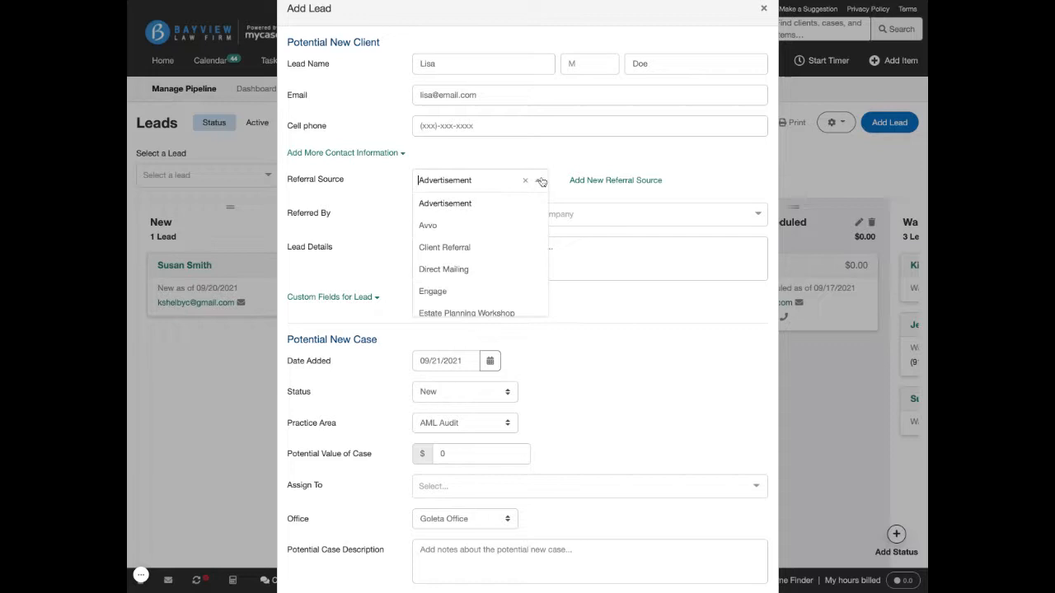
{"action": "scroll", "scroll_direction": "down", "scroll_amount": 3}
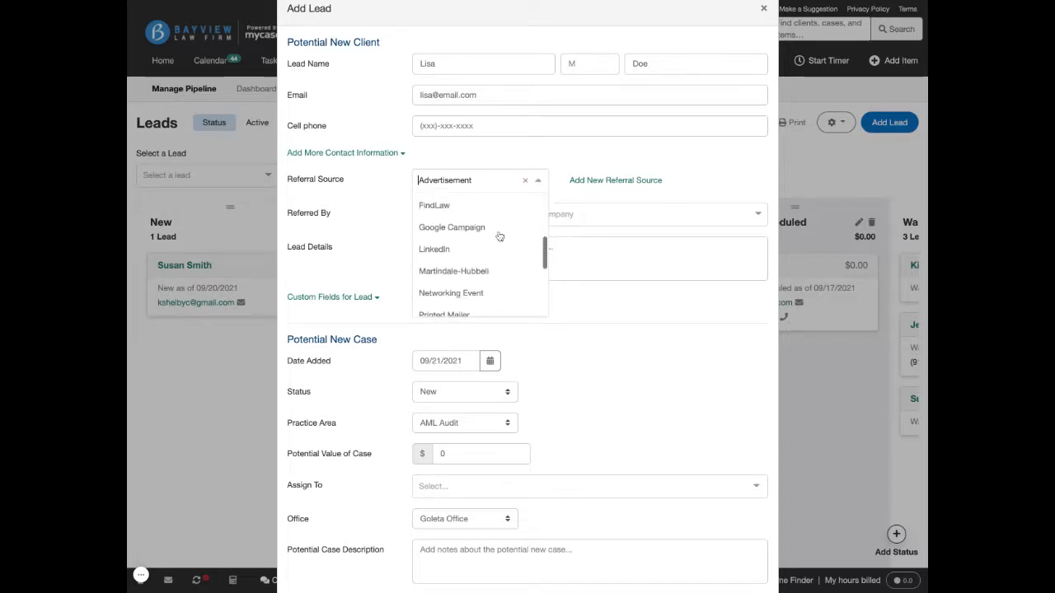
{"action": "left_click", "coordinate": [537, 180]}
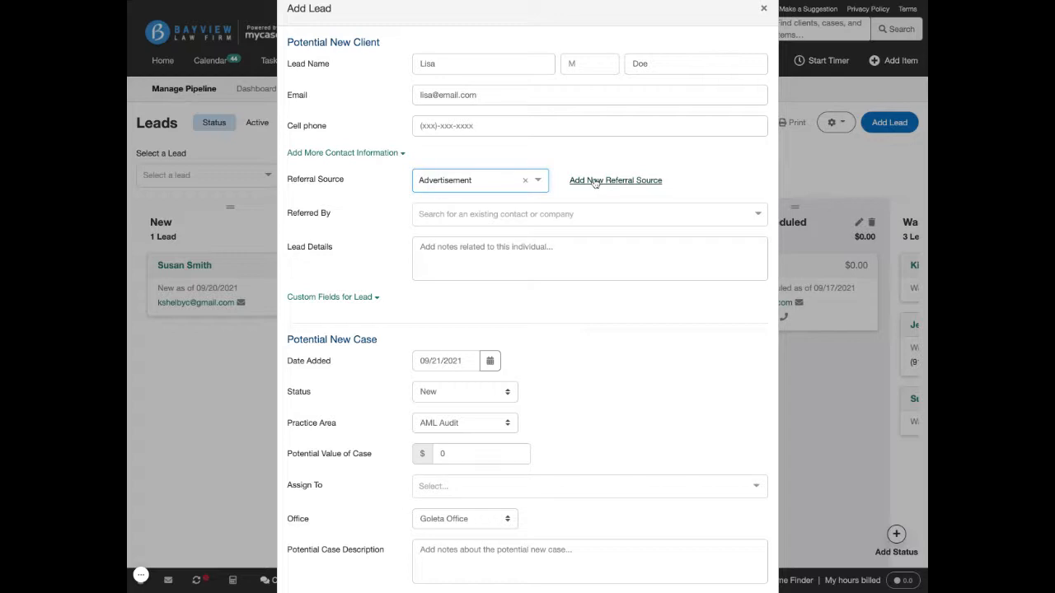
{"action": "scroll", "scroll_direction": "down", "scroll_amount": 3}
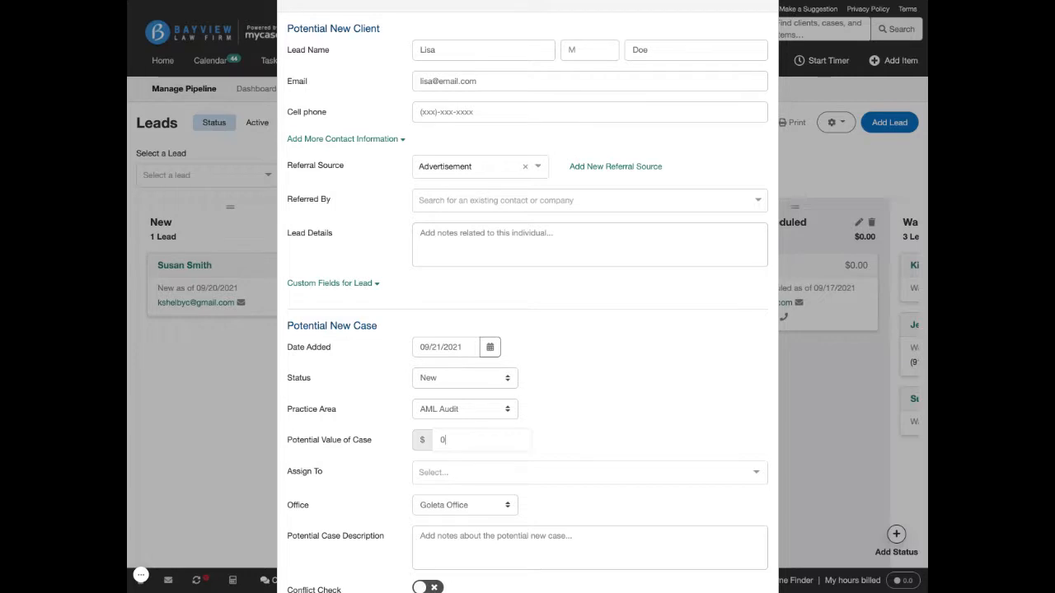
Step: Enter 2,000 as the lead's Potential Value of Case
{"action": "type", "text": "2,000"}
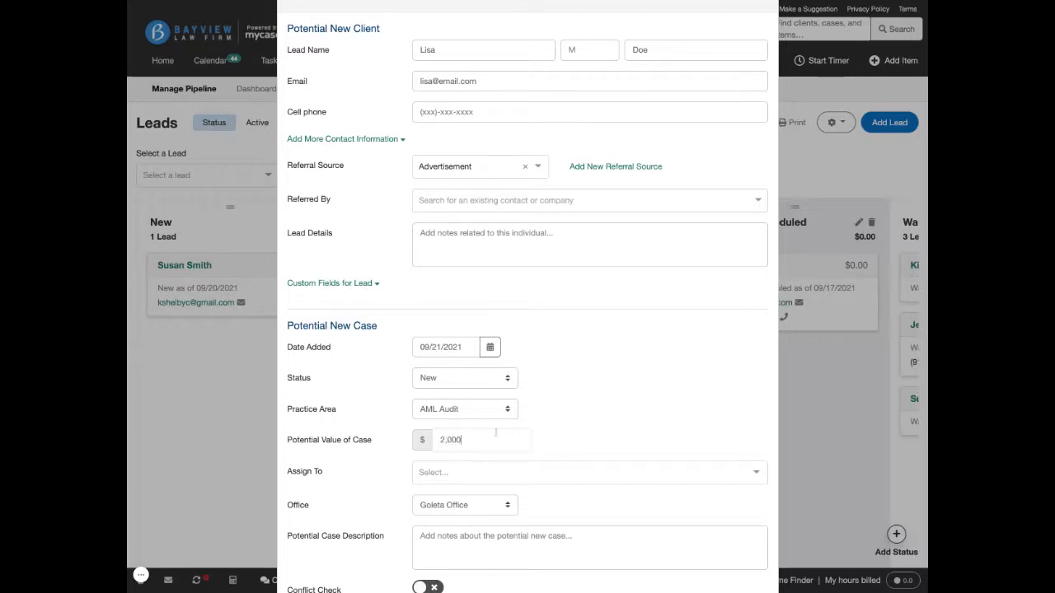
{"action": "mouse_move", "coordinate": [615, 420]}
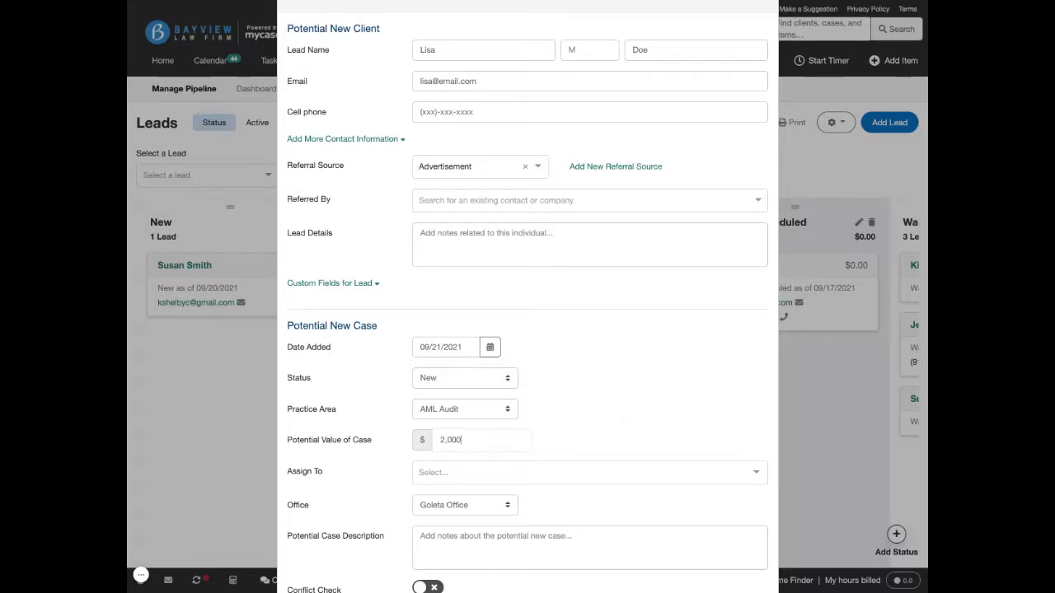
{"action": "scroll", "scroll_direction": "up", "scroll_amount": 3}
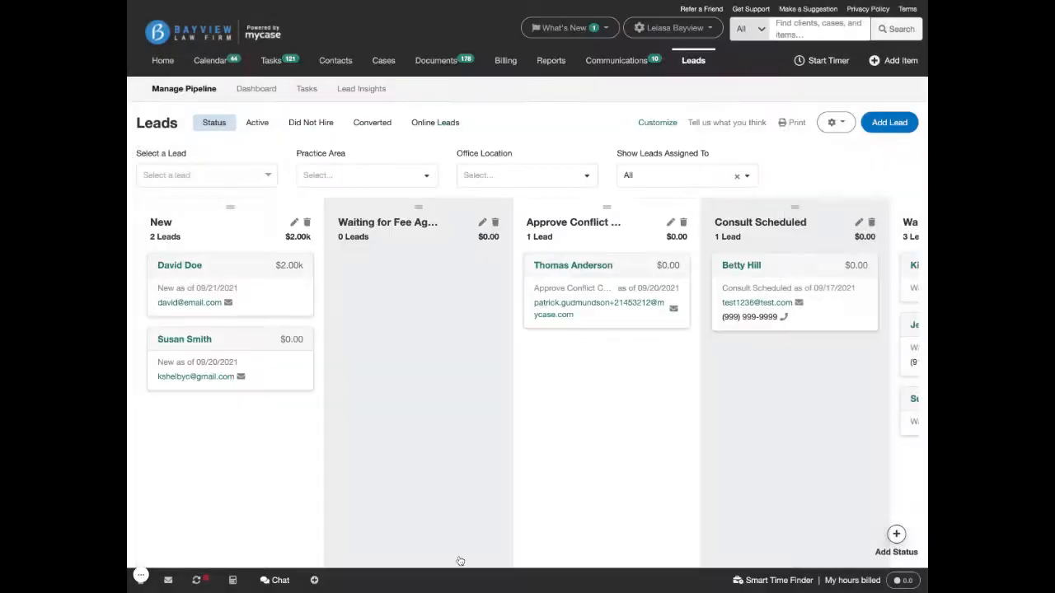
{"action": "mouse_move", "coordinate": [461, 561]}
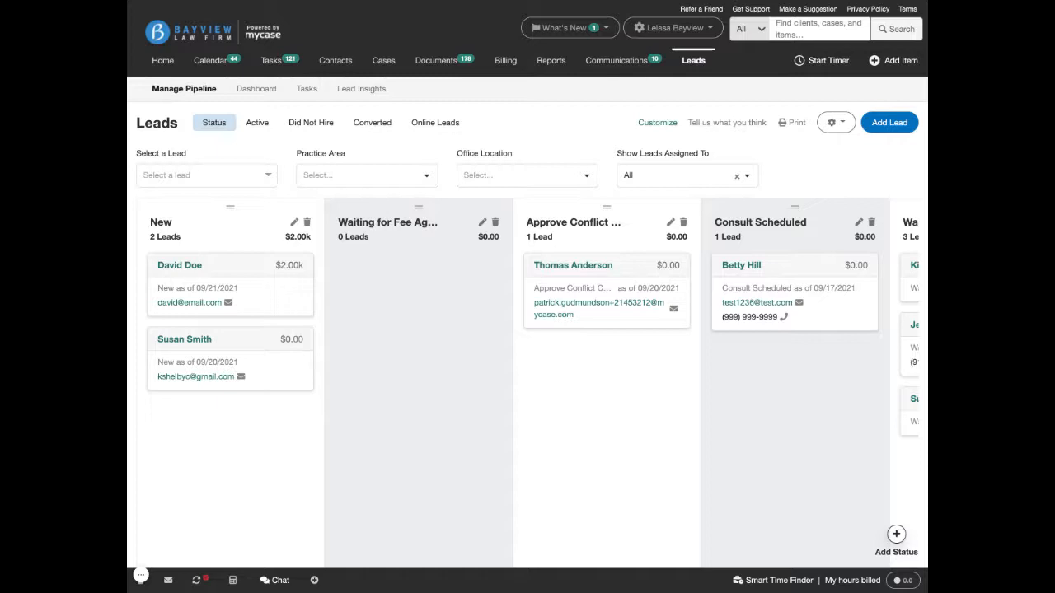
{"action": "mouse_move", "coordinate": [432, 405]}
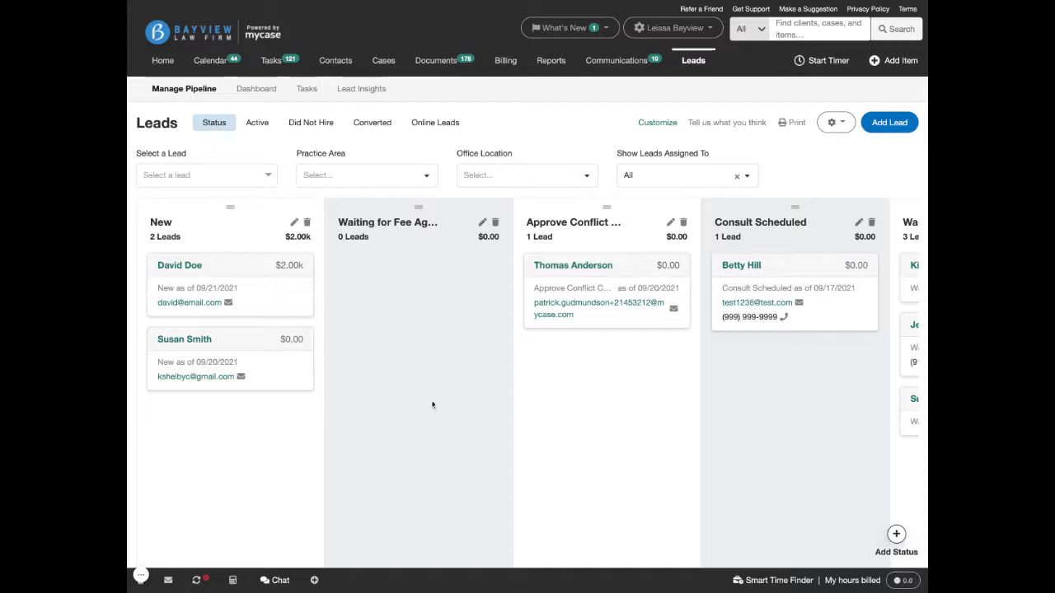
{"action": "mouse_move", "coordinate": [361, 89]}
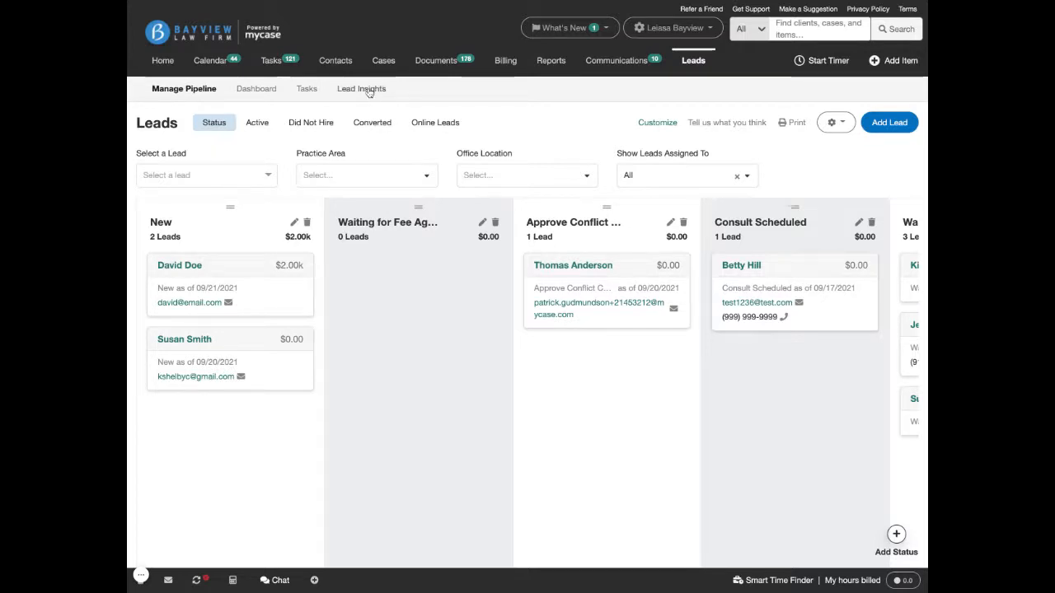
Step: Switch to the Lead Insights sub-tab and scroll through its charts
{"action": "left_click", "coordinate": [361, 88]}
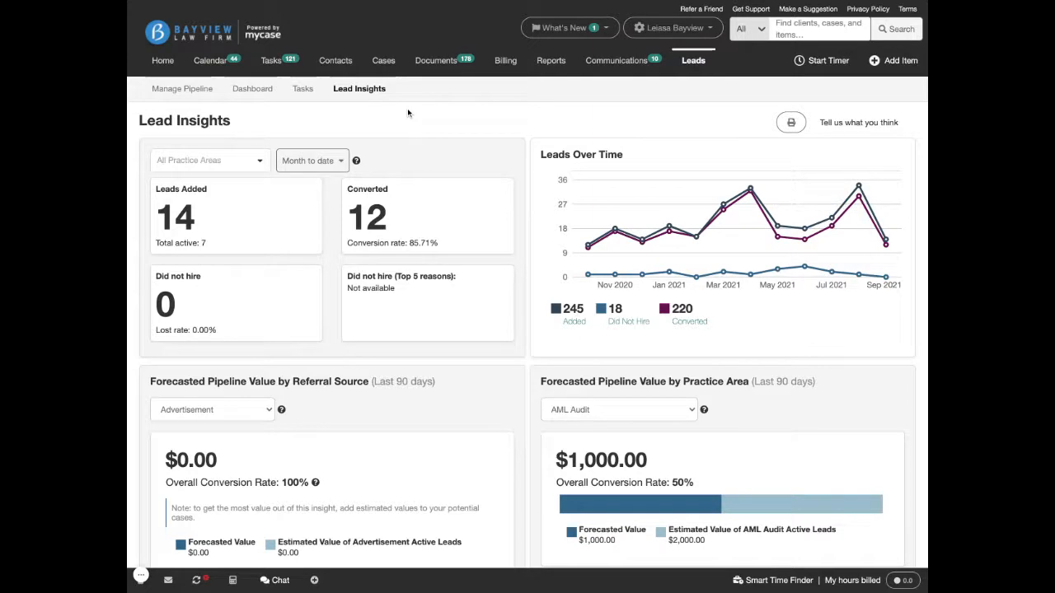
{"action": "scroll", "scroll_direction": "down", "scroll_amount": 3}
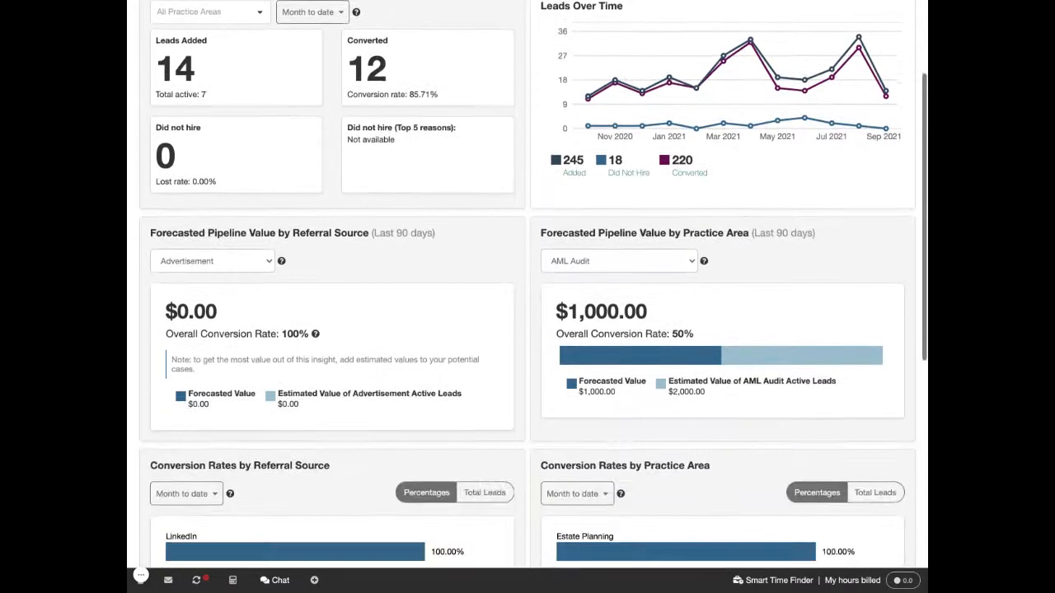
Step: Scroll to the Forecasted Pipeline Value by Referral Source chart
{"action": "scroll", "scroll_direction": "down", "scroll_amount": 3}
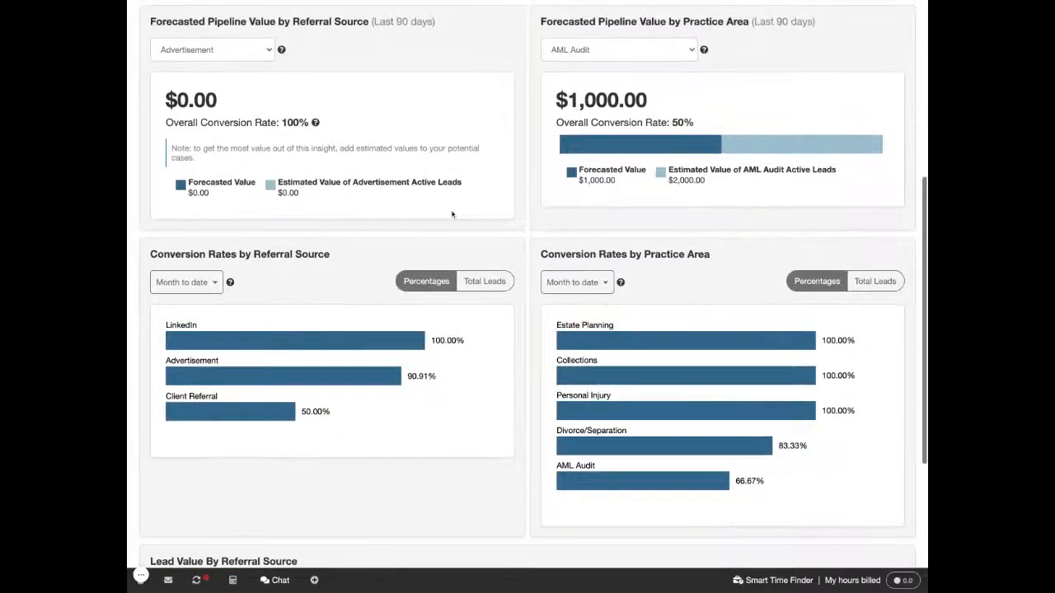
{"action": "mouse_move", "coordinate": [482, 372]}
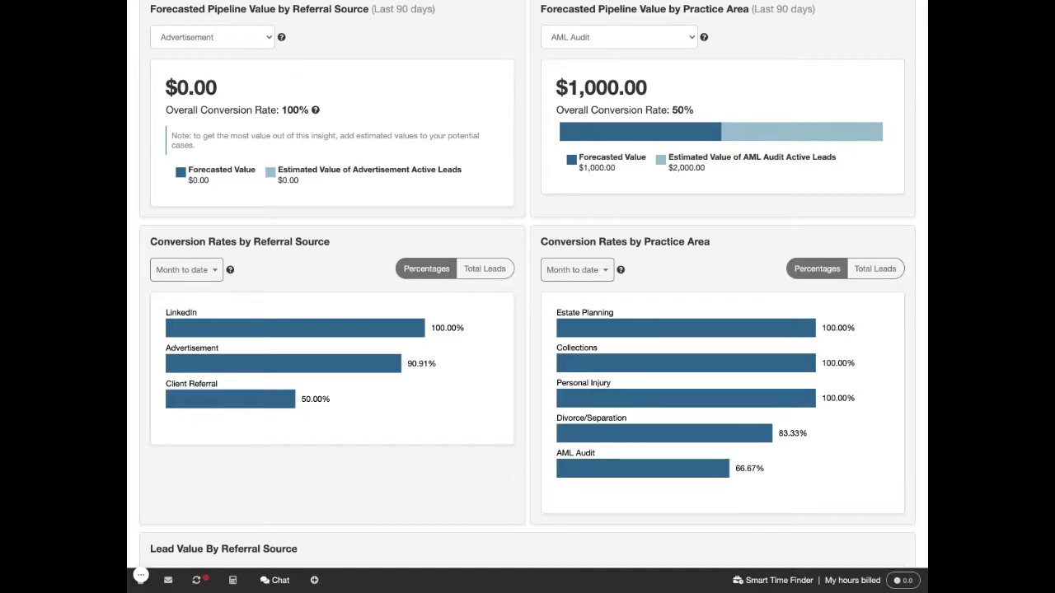
{"action": "mouse_move", "coordinate": [485, 442]}
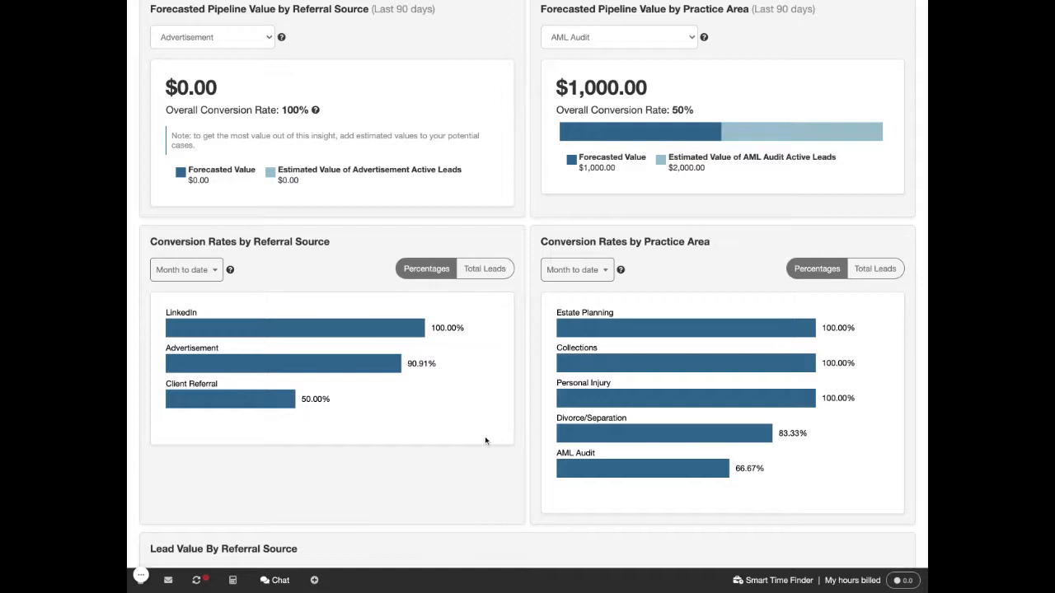
{"action": "mouse_move", "coordinate": [346, 487]}
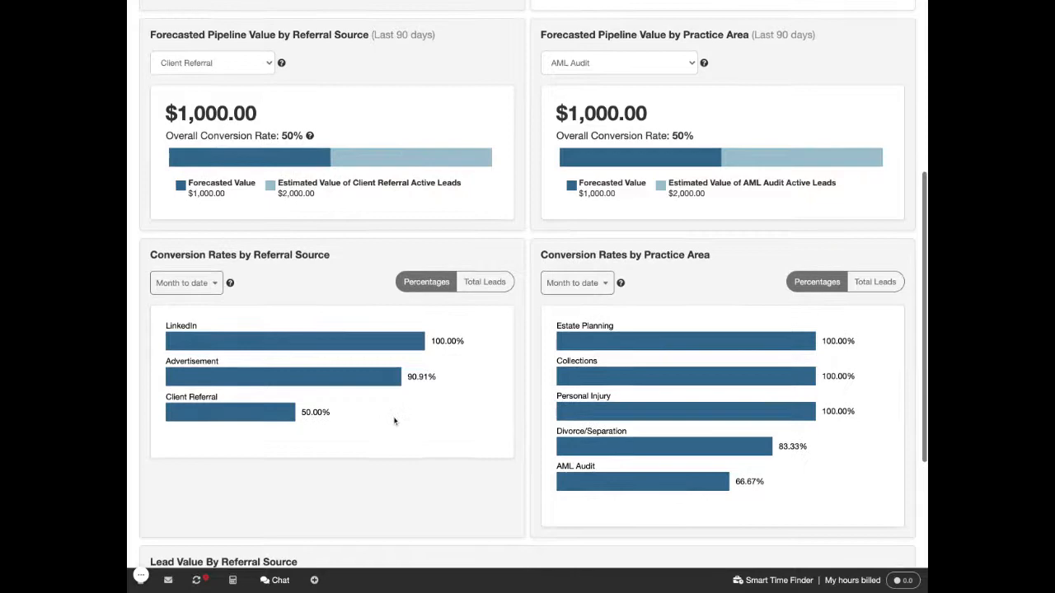
Step: Scroll down to review the Lead Value By Referral Source bar chart
{"action": "scroll", "scroll_direction": "down", "scroll_amount": 3}
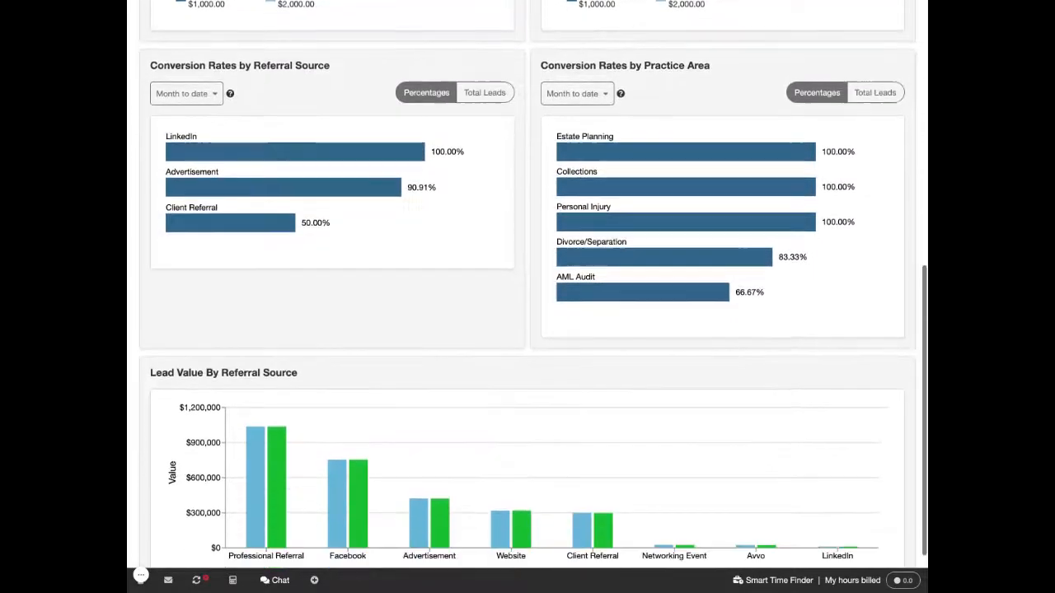
{"action": "scroll", "scroll_direction": "down", "scroll_amount": 3}
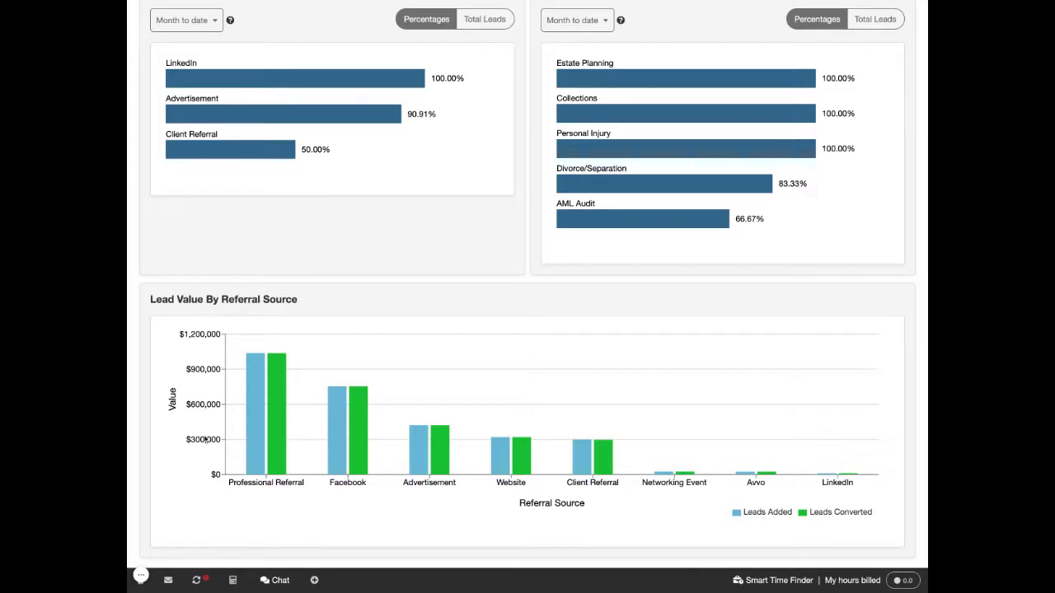
{"action": "mouse_move", "coordinate": [205, 456]}
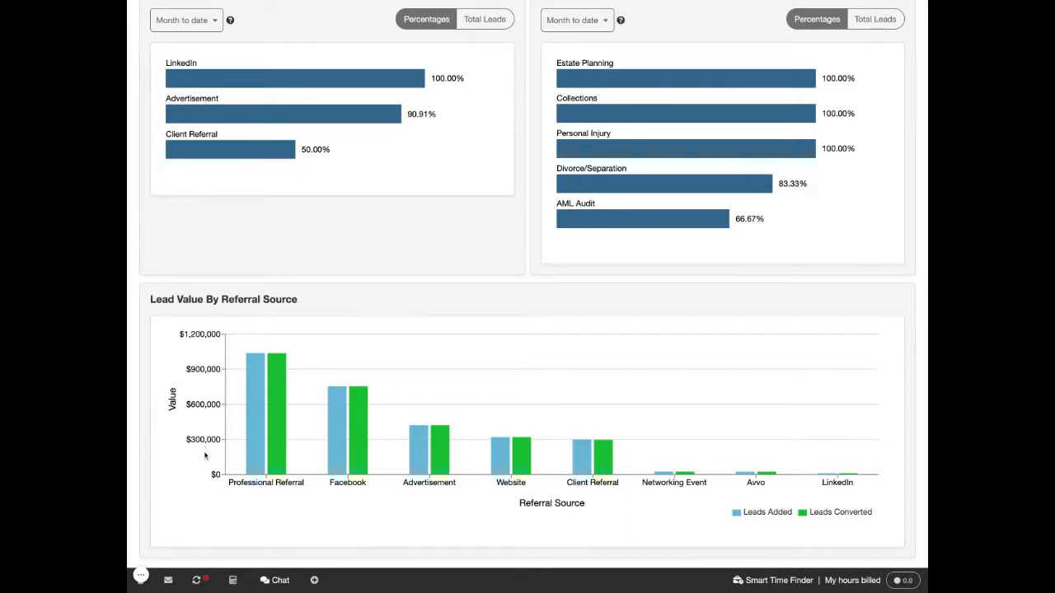
{"action": "mouse_move", "coordinate": [255, 494]}
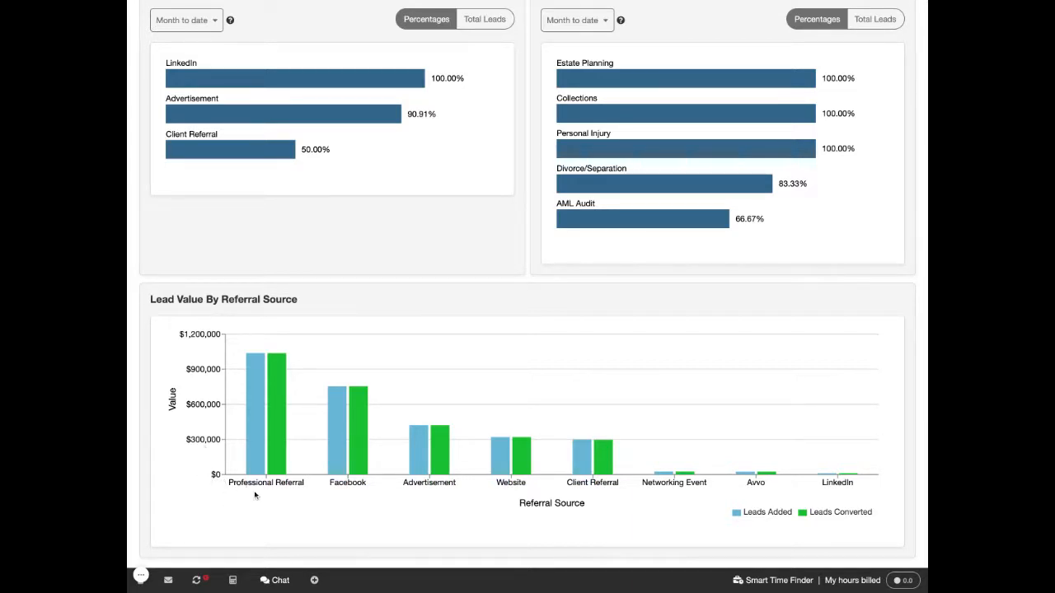
{"action": "mouse_move", "coordinate": [644, 534]}
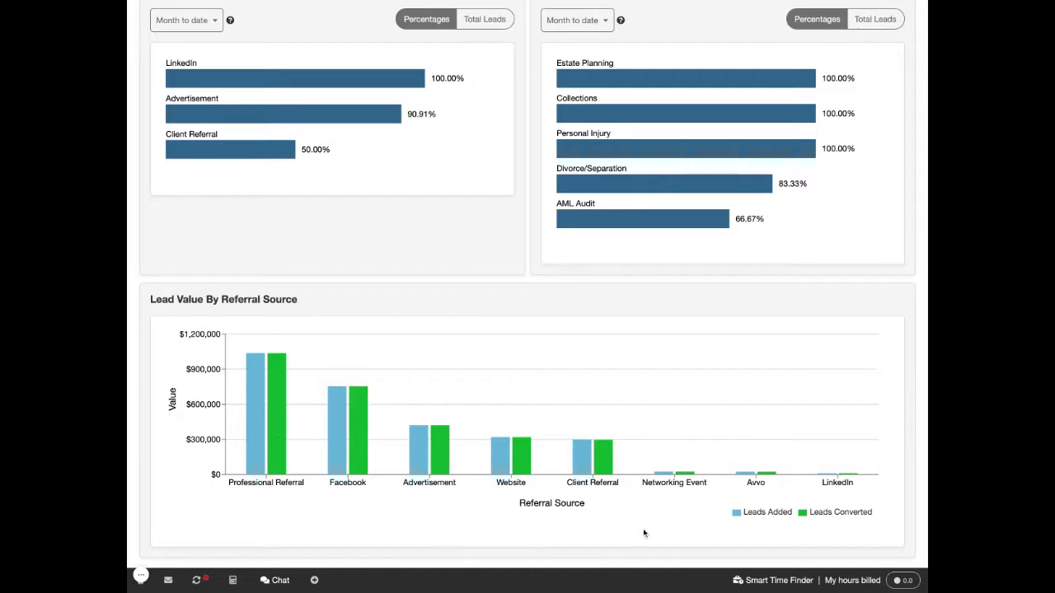
{"action": "mouse_move", "coordinate": [819, 519]}
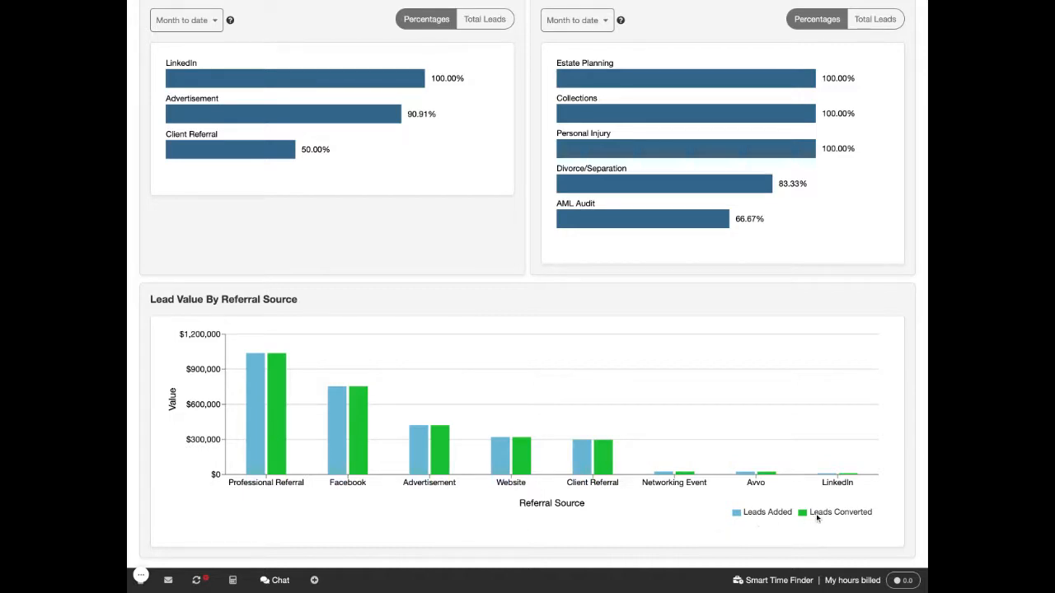
{"action": "mouse_move", "coordinate": [324, 431]}
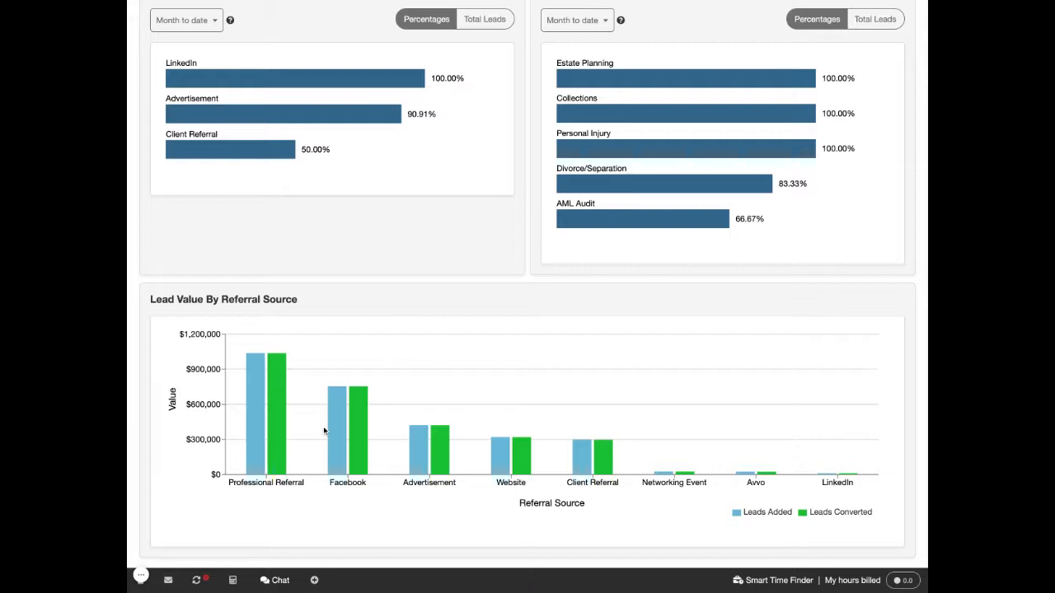
{"action": "mouse_move", "coordinate": [220, 480]}
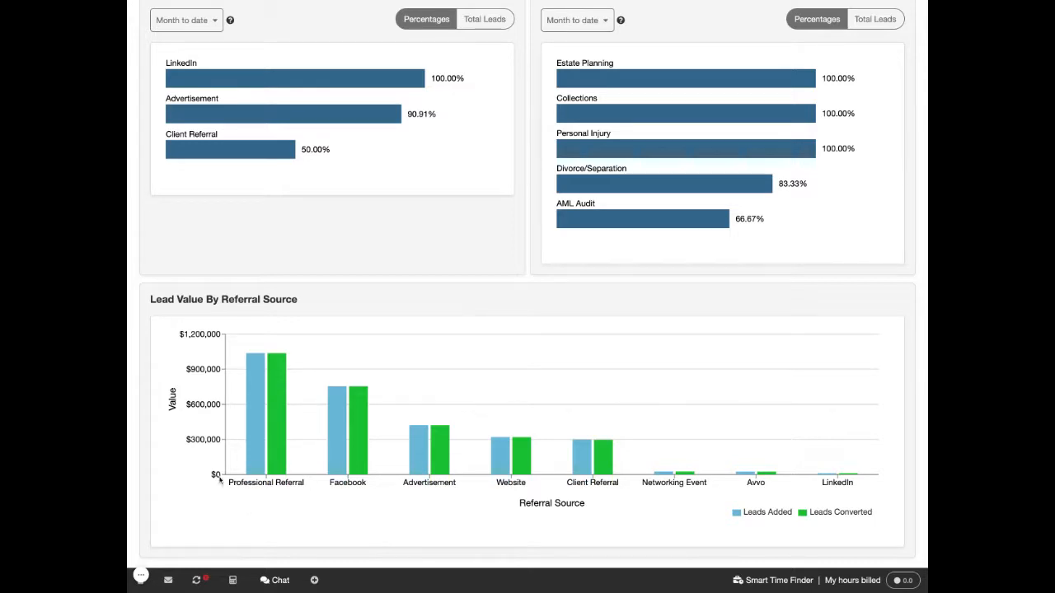